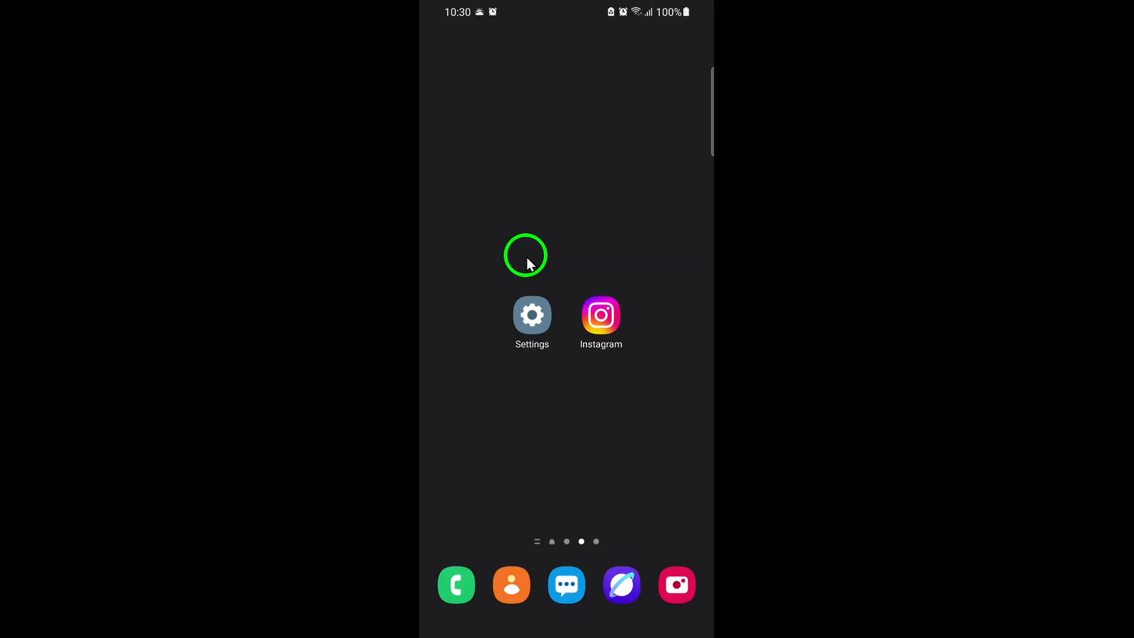
pyautogui.moveTo(566, 318)
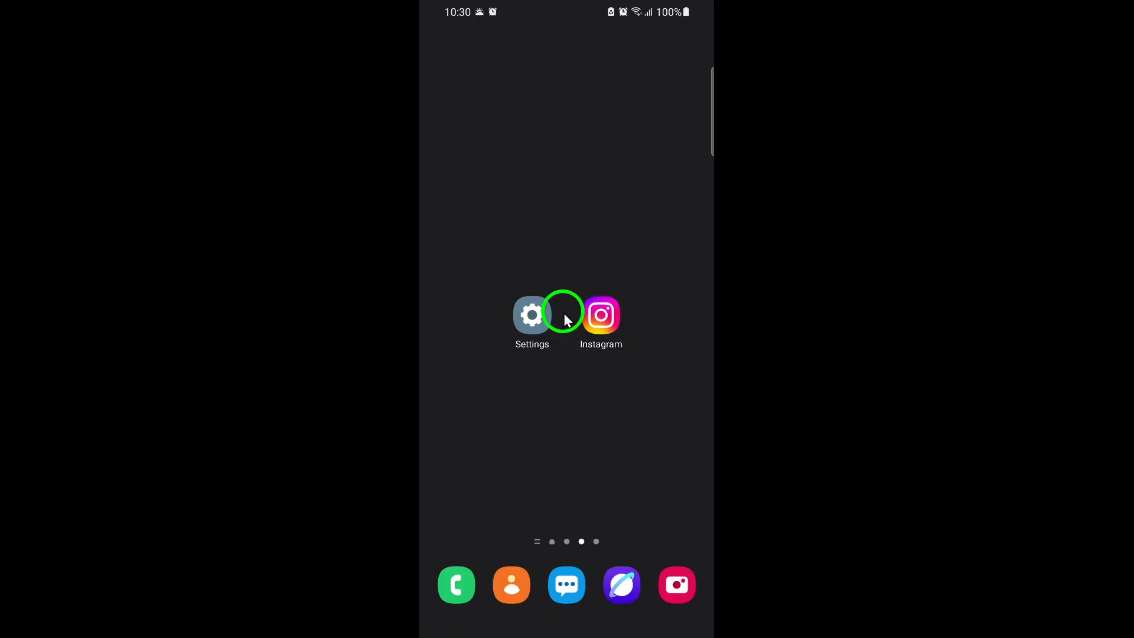
# Step: Launch Settings and scroll the category list down to reveal Apps
pyautogui.click(531, 315)
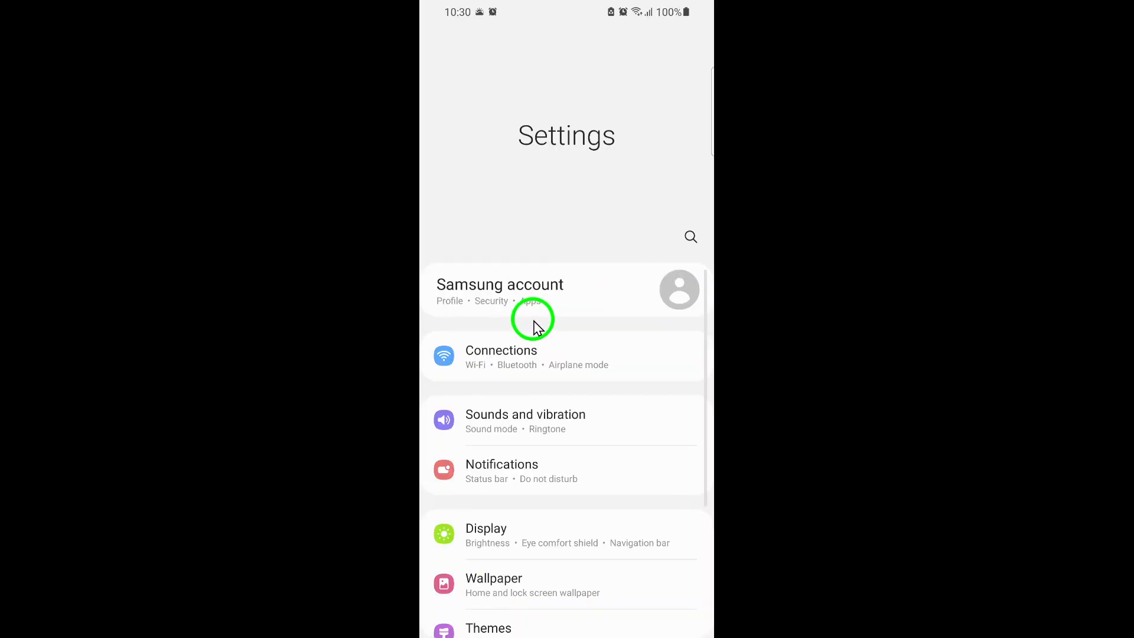
pyautogui.moveTo(571, 372)
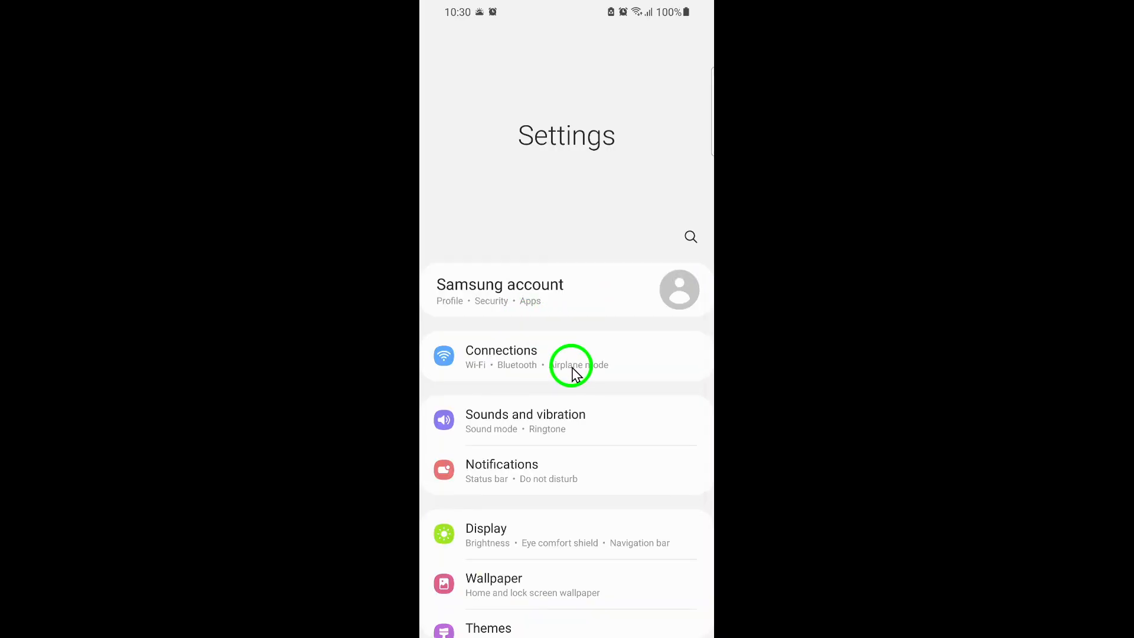
pyautogui.moveTo(582, 371)
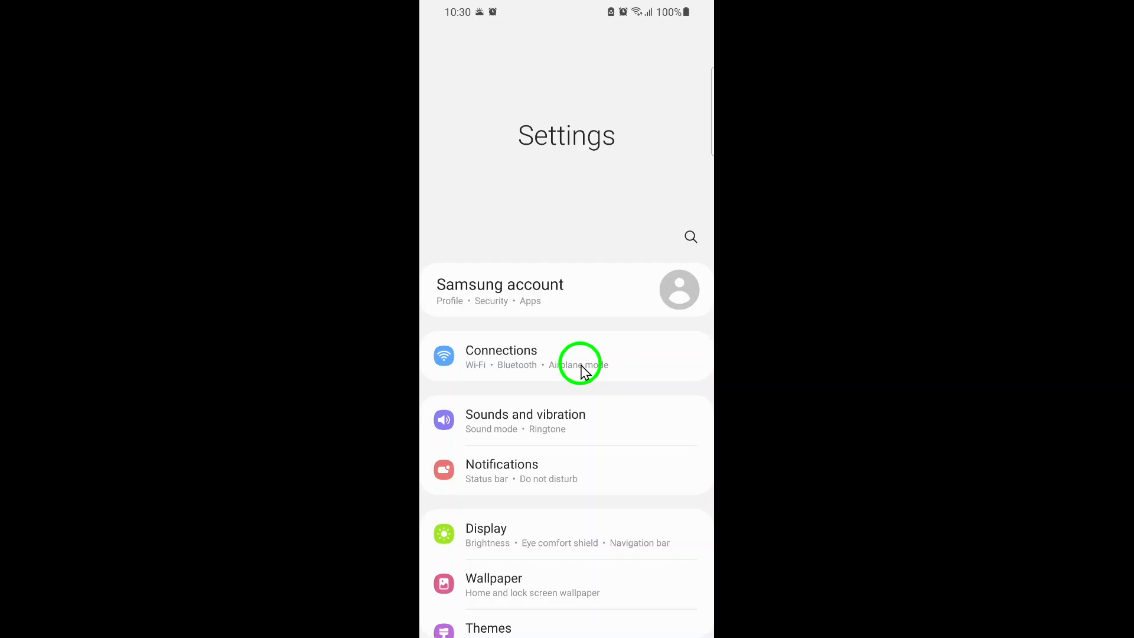
pyautogui.moveTo(602, 407)
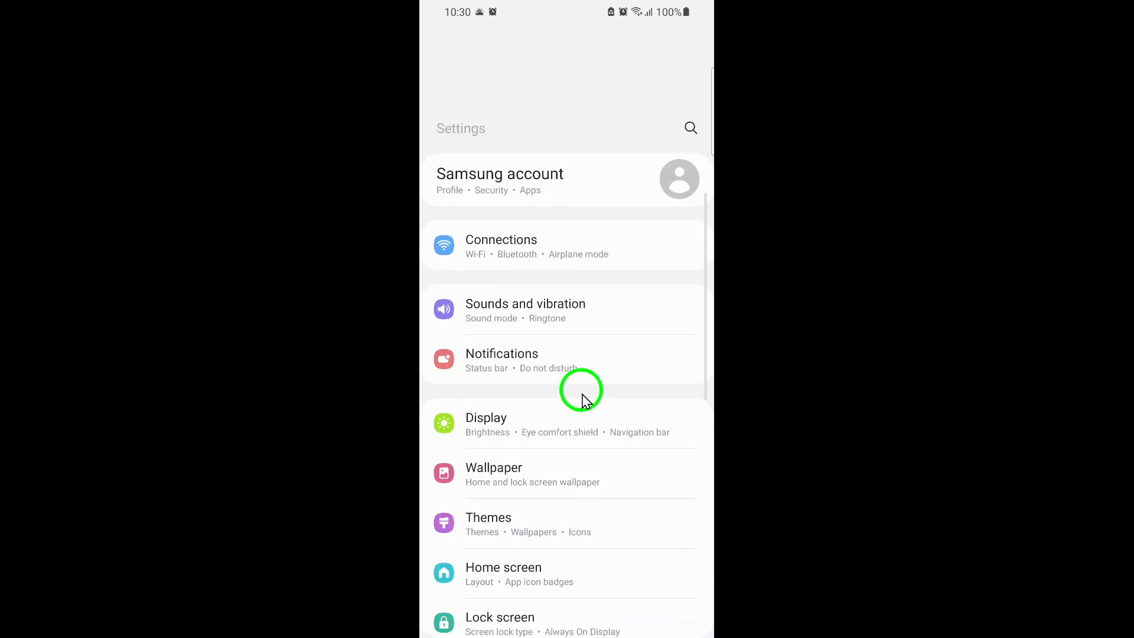
pyautogui.scroll(-3)
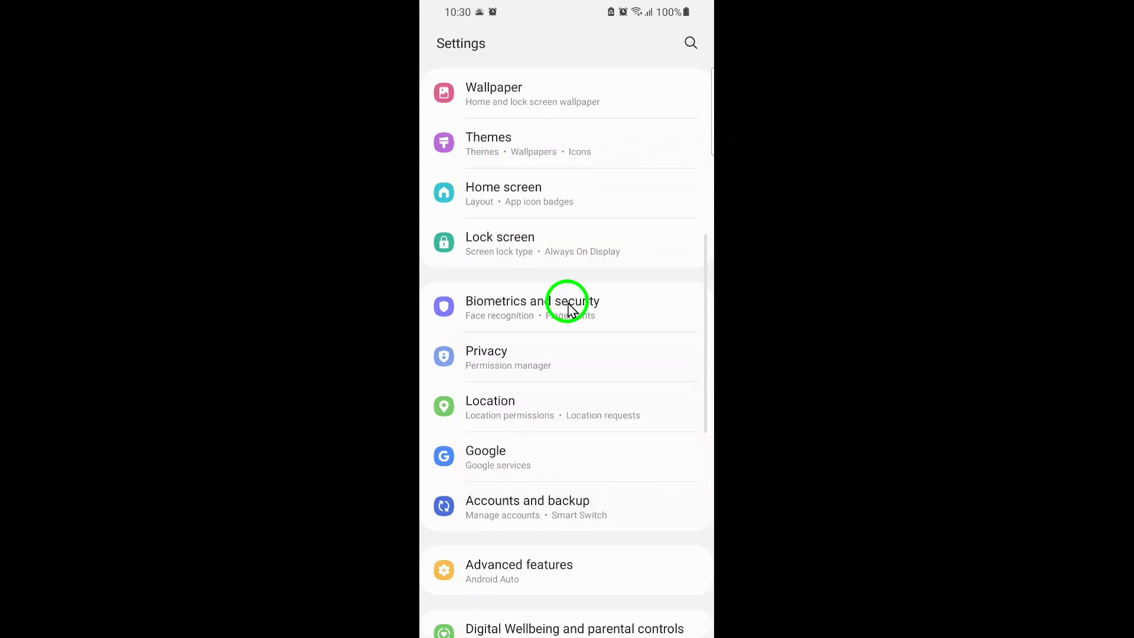
pyautogui.scroll(-3)
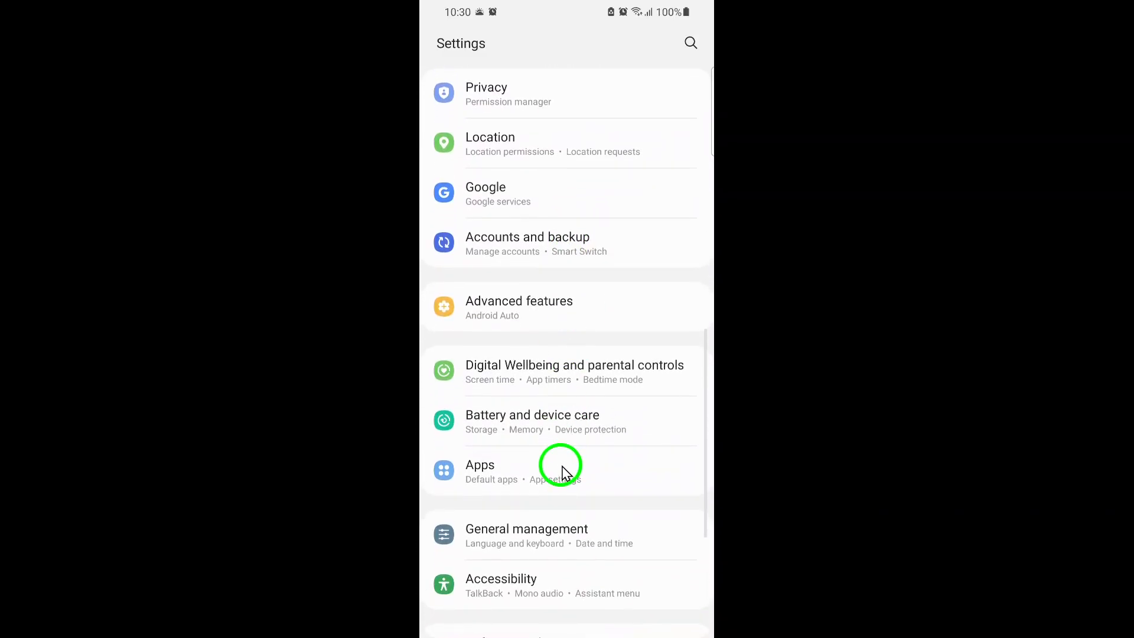
pyautogui.moveTo(605, 479)
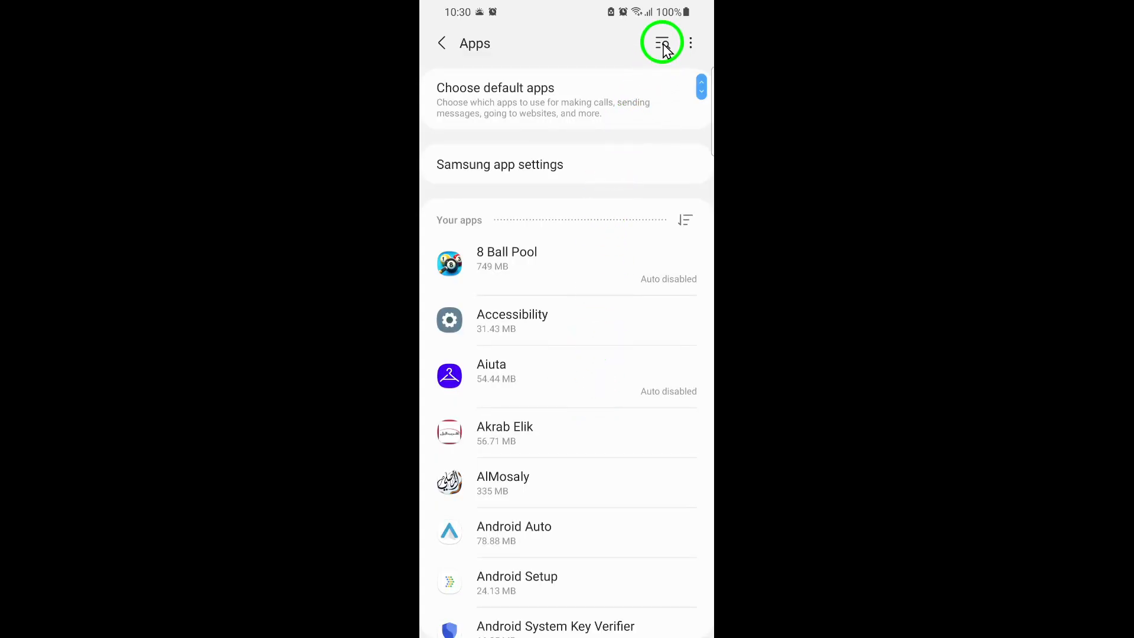
# Step: Search the installed apps list for "insta"
pyautogui.click(660, 42)
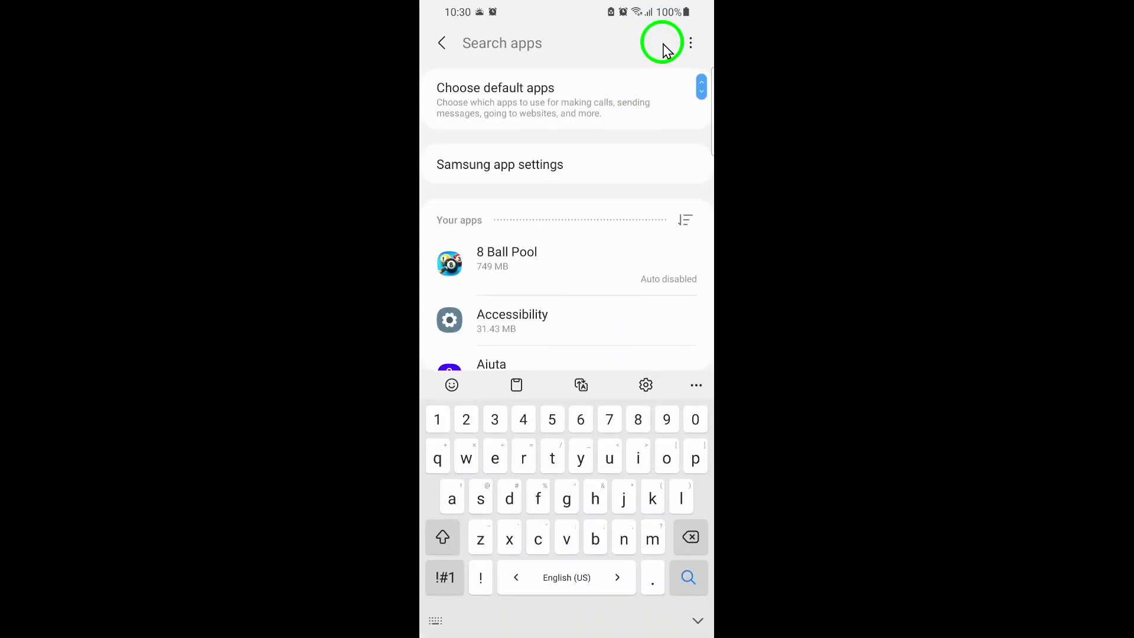
pyautogui.write('insta')
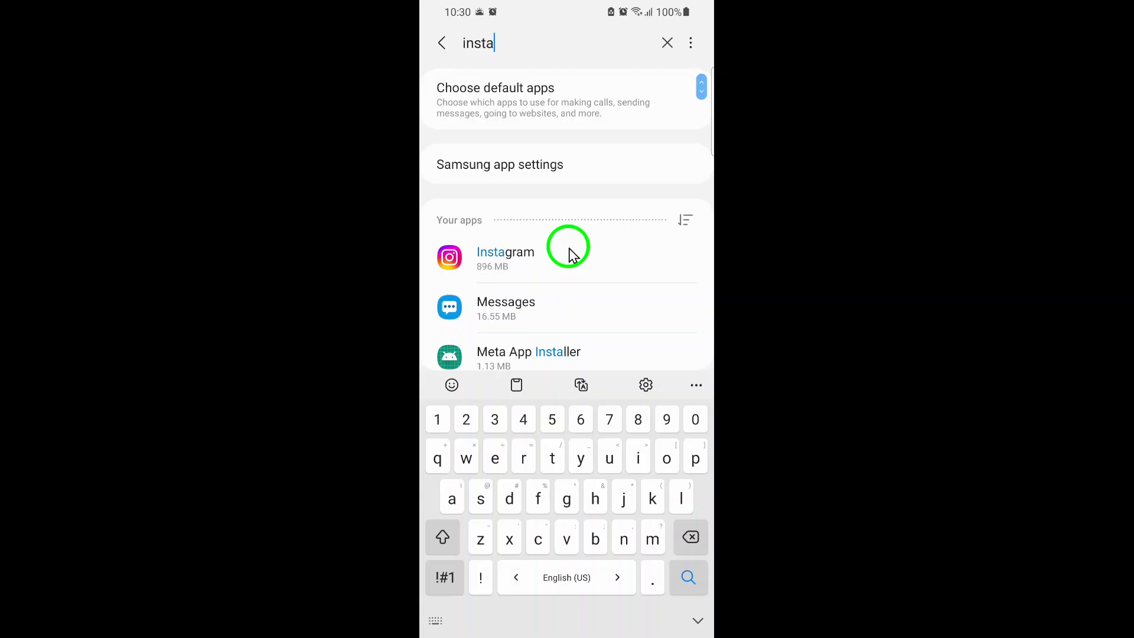
pyautogui.moveTo(535, 268)
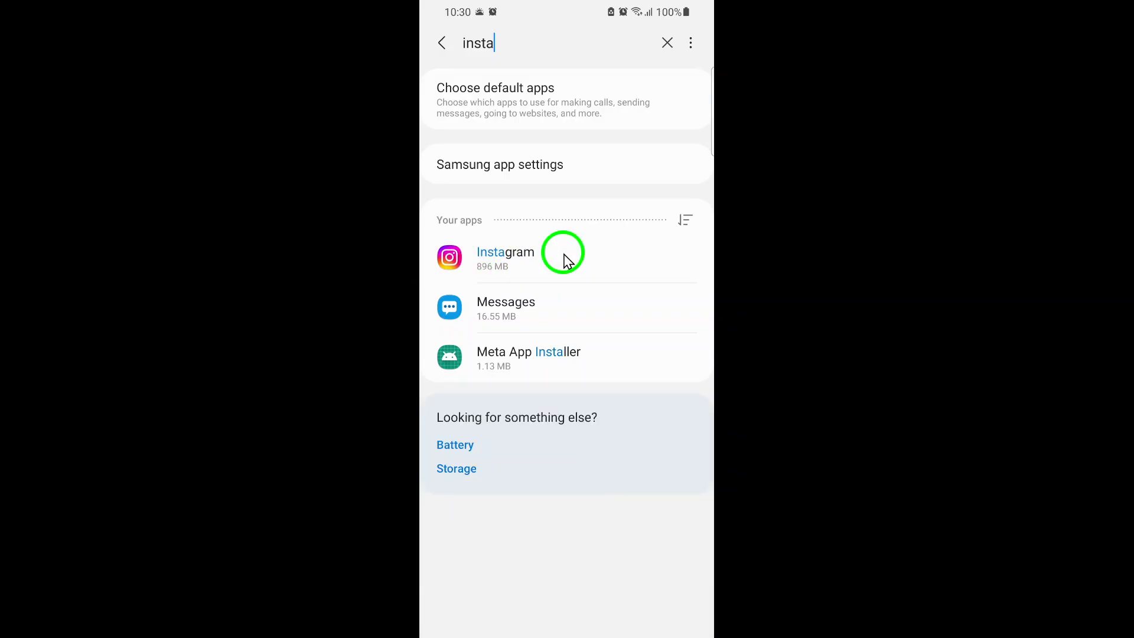
# Step: Select Instagram from the search results
pyautogui.click(505, 257)
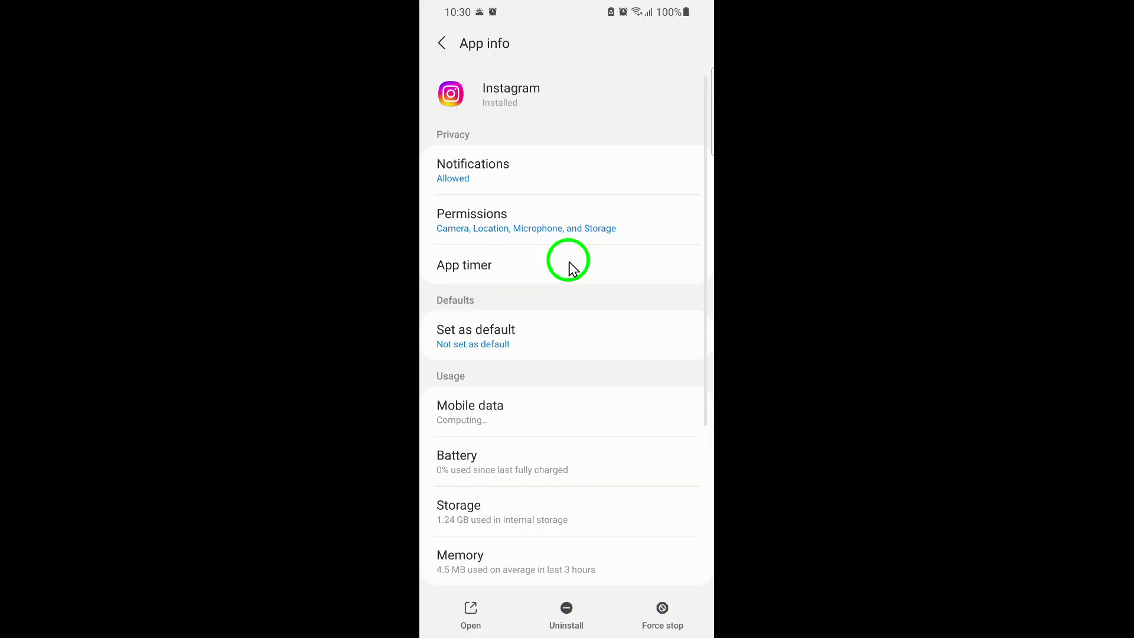
pyautogui.moveTo(550, 174)
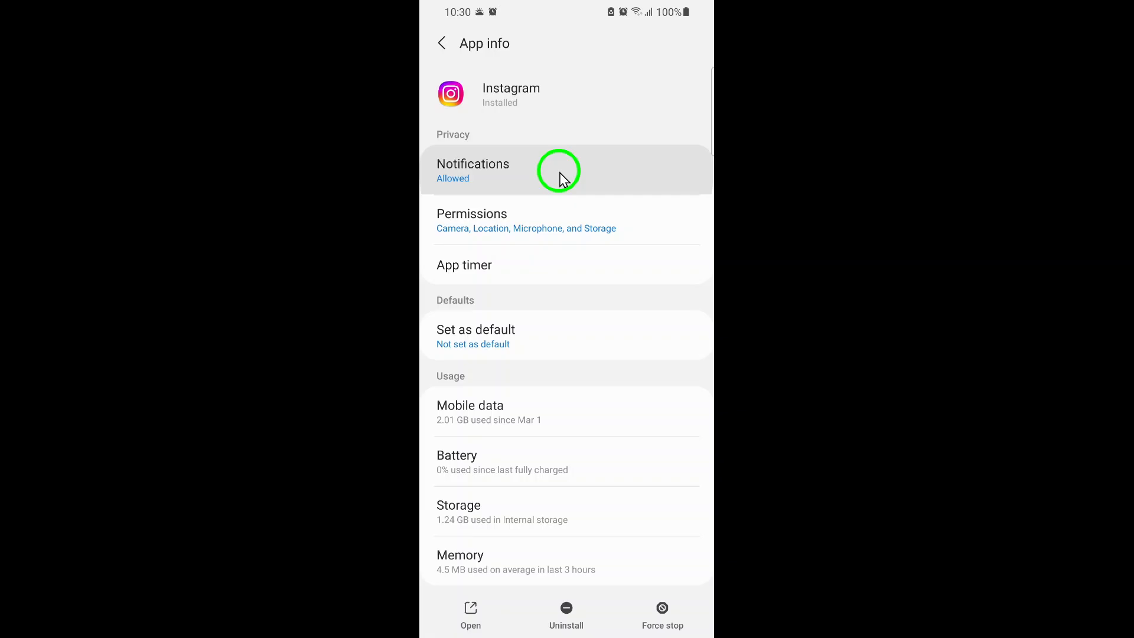
# Step: Go to Notifications from Instagram's App info page
pyautogui.click(473, 170)
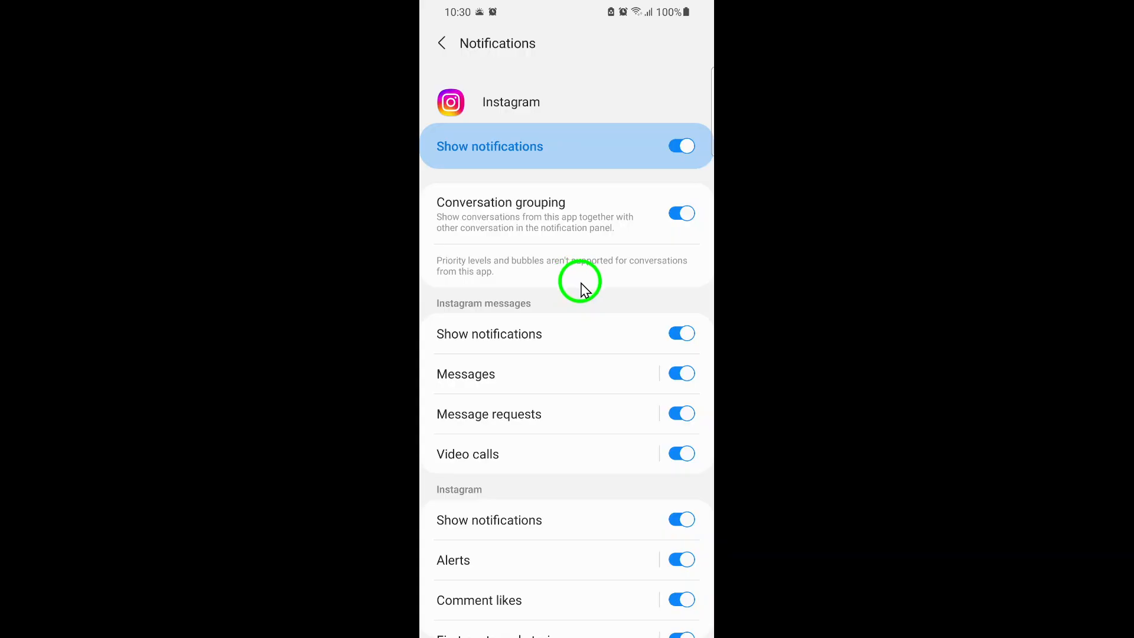
pyautogui.moveTo(571, 296)
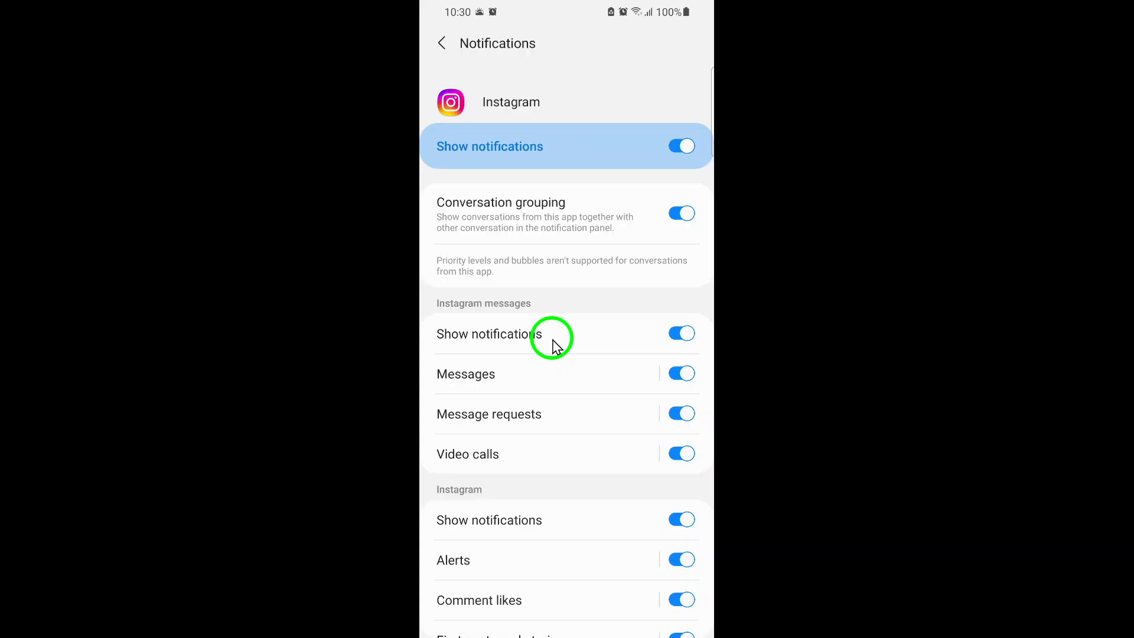
pyautogui.moveTo(541, 379)
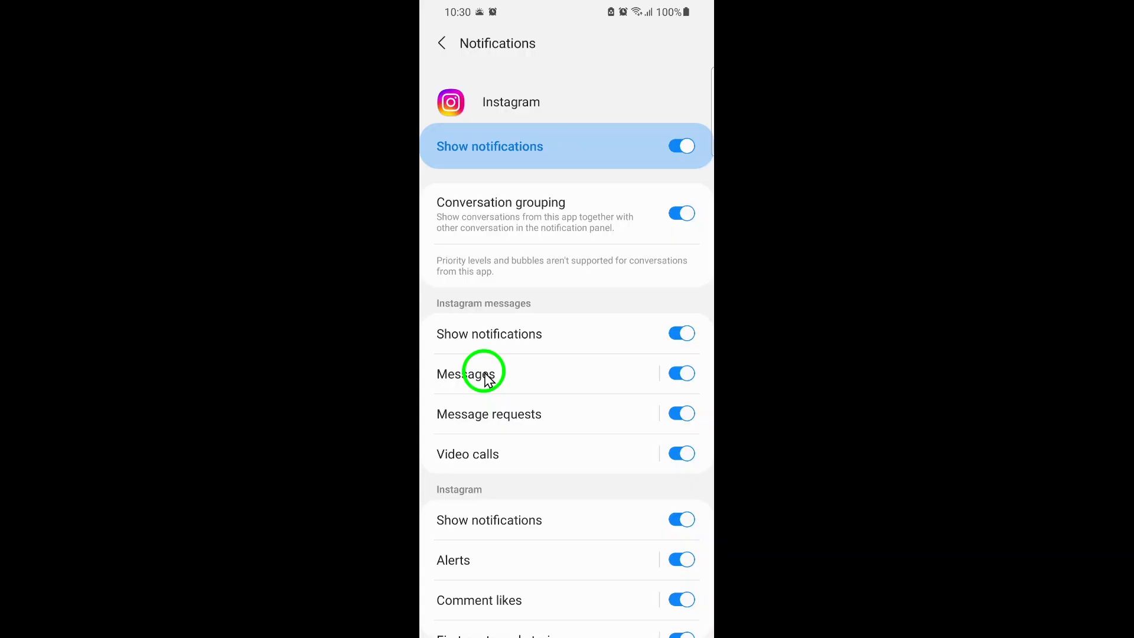
pyautogui.moveTo(585, 359)
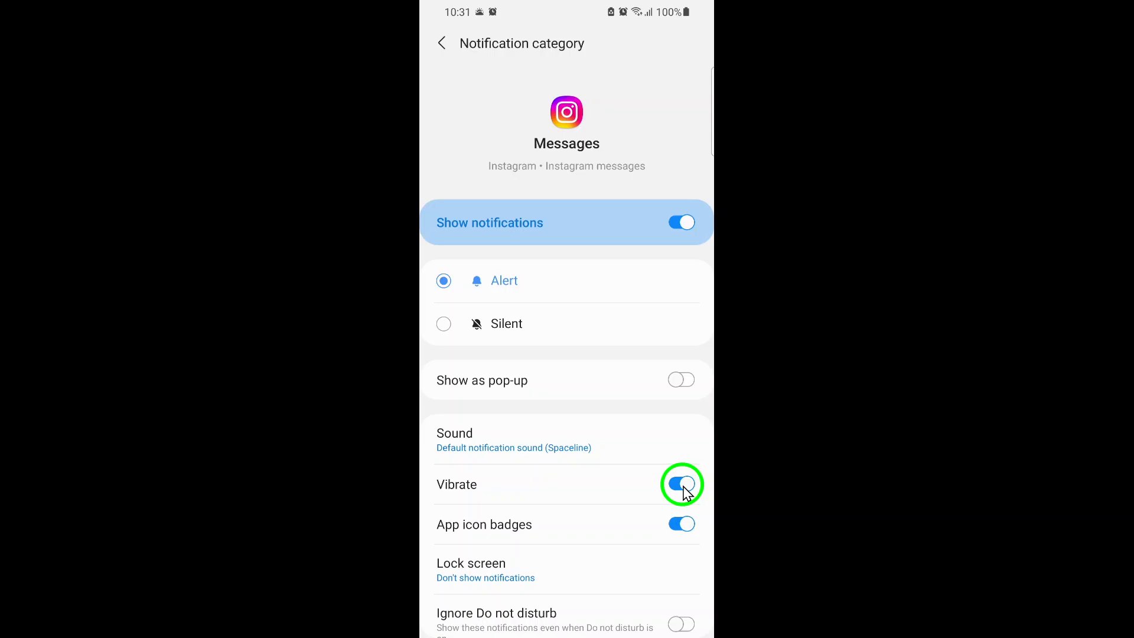
# Step: Switch off Vibrate for the Instagram Messages notification category
pyautogui.click(680, 484)
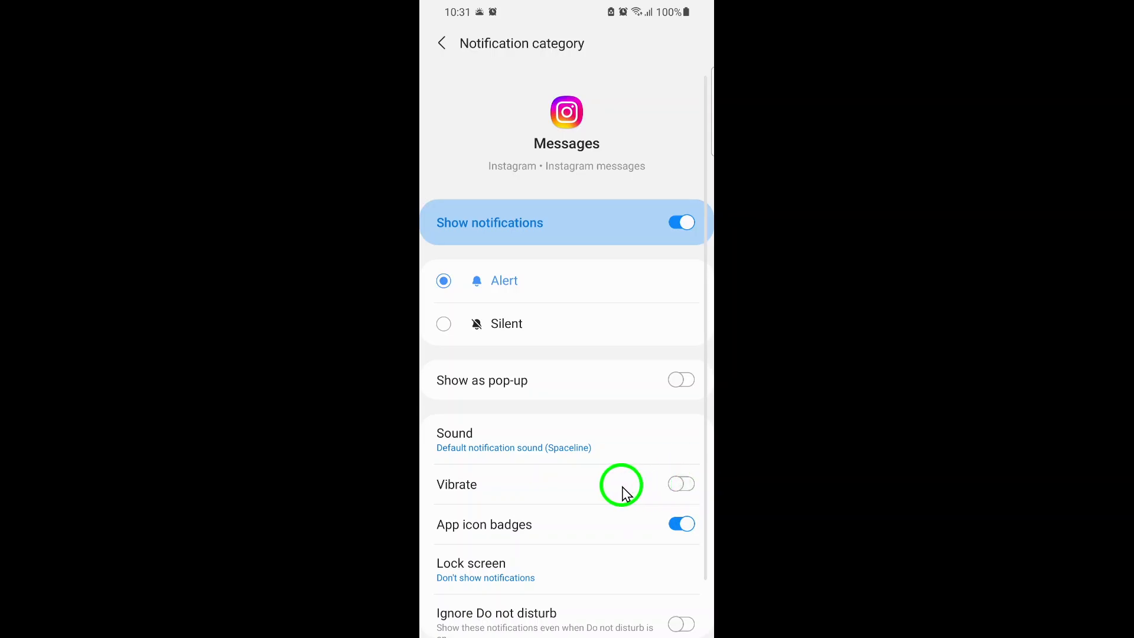
pyautogui.moveTo(608, 506)
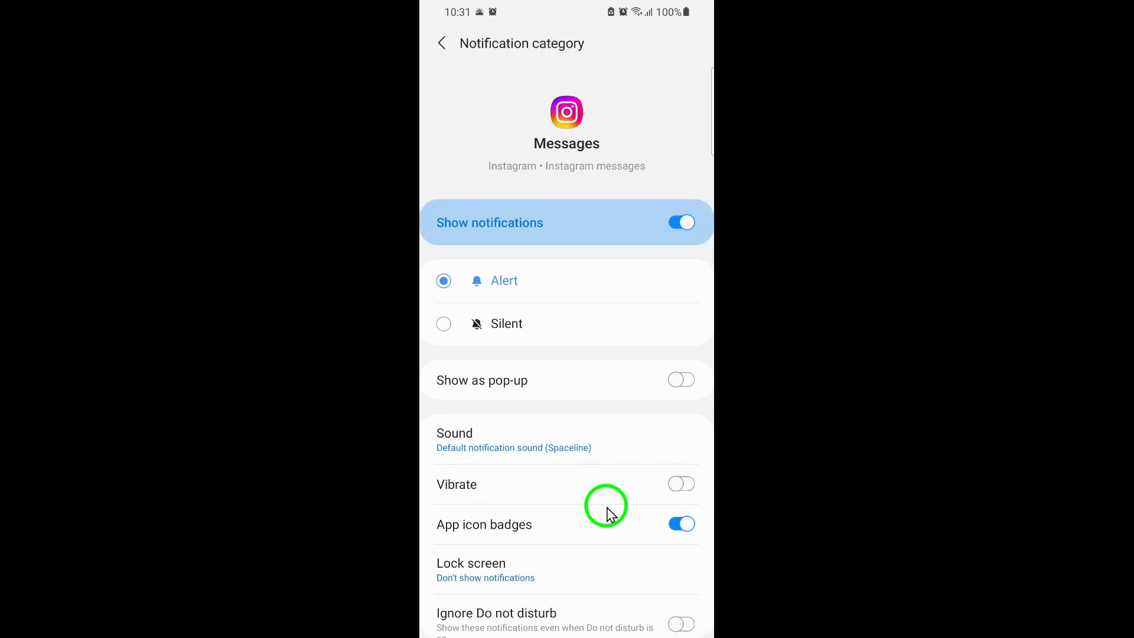